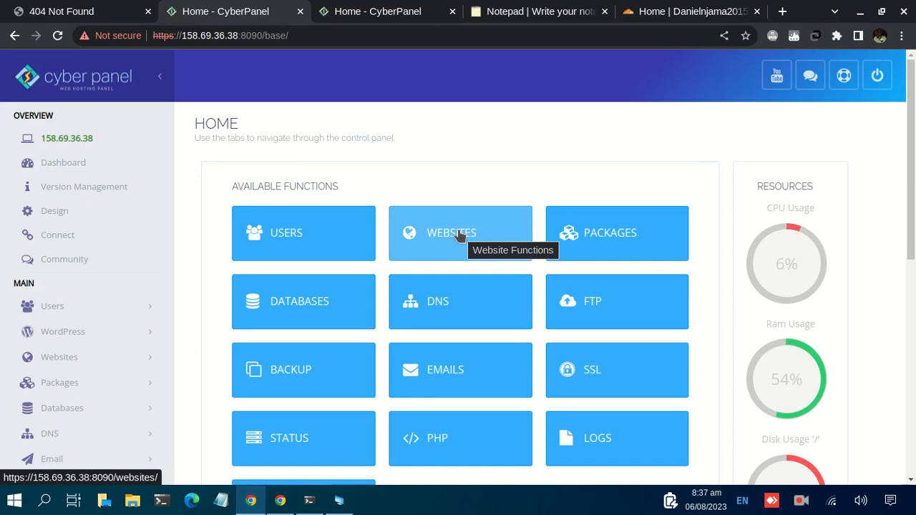
# - Review the dannydev.xyz A, CNAME and MX record notes, highlighting the CNAME and MX lines then clearing the selection
pyautogui.click(538, 11)
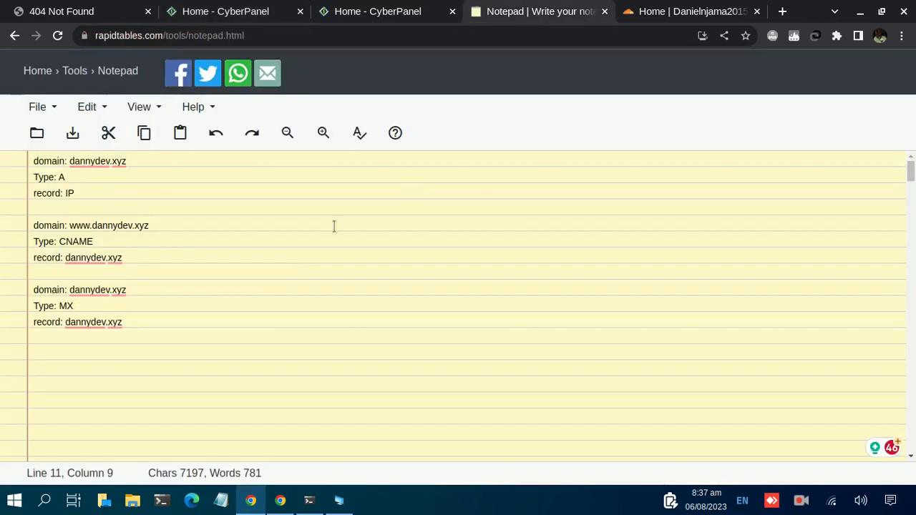
pyautogui.moveTo(65, 258); pyautogui.dragTo(121, 322)
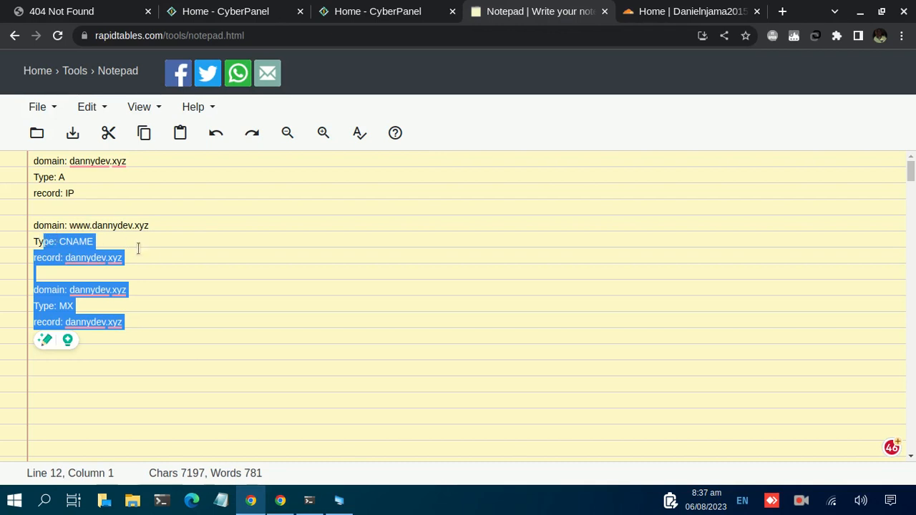
pyautogui.click(166, 258)
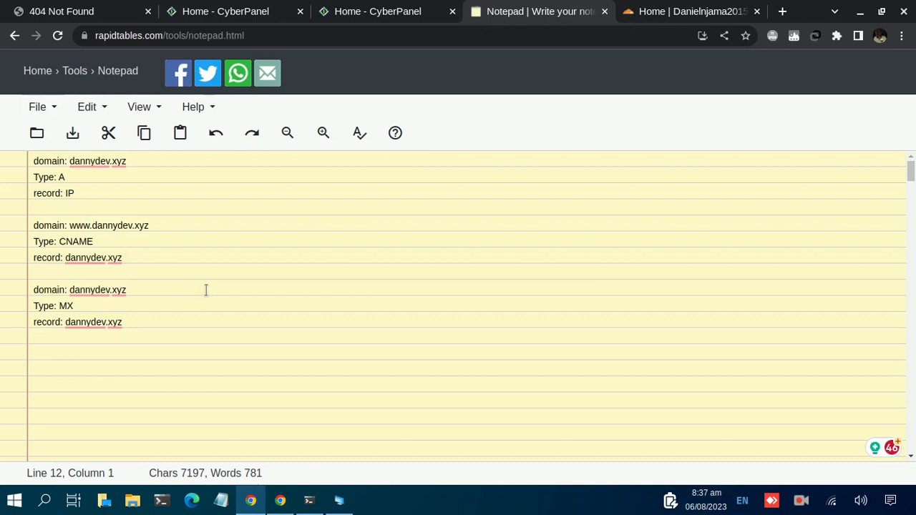
pyautogui.click(123, 257)
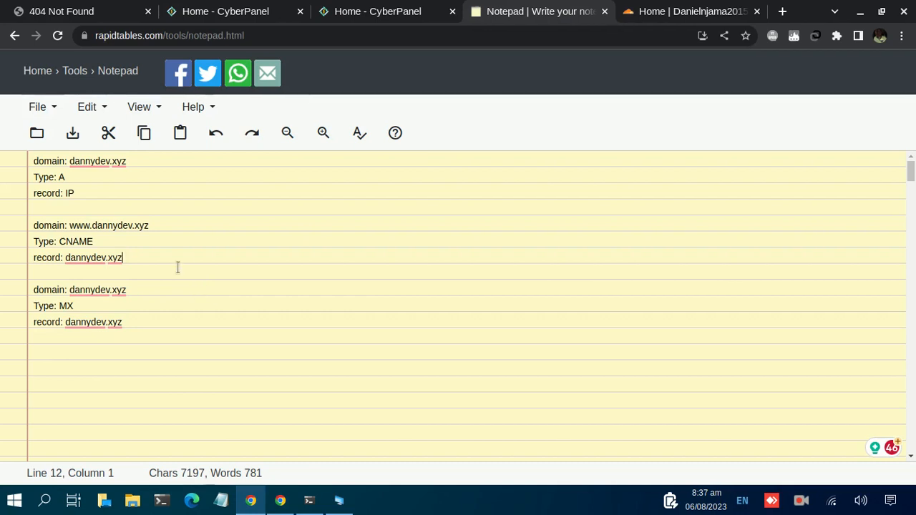
pyautogui.moveTo(158, 327)
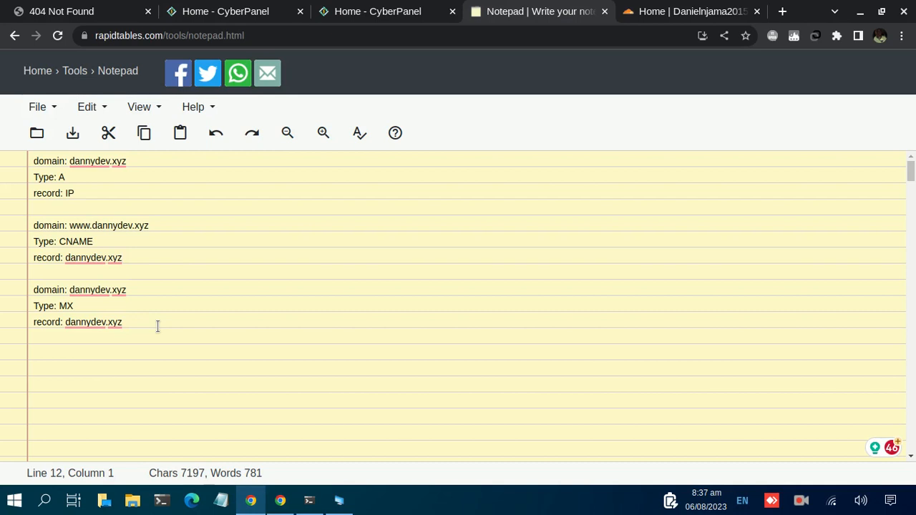
pyautogui.click(121, 257)
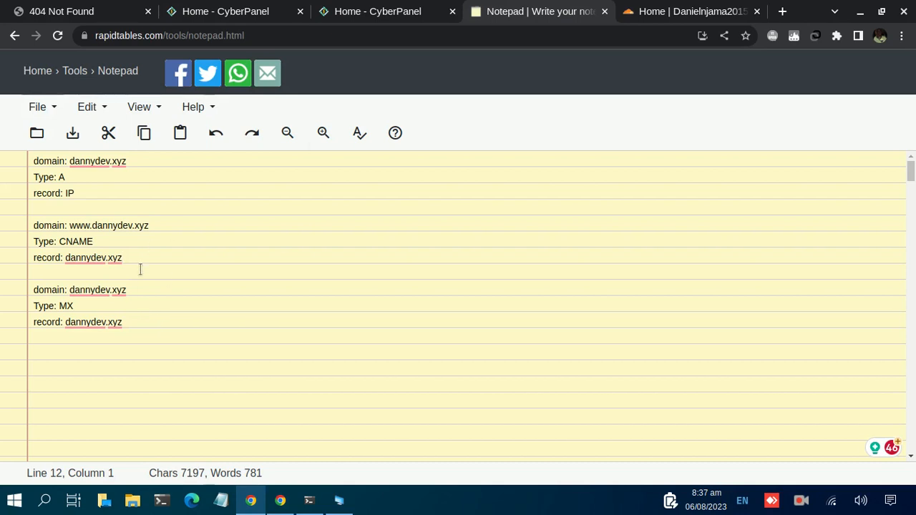
pyautogui.moveTo(136, 321)
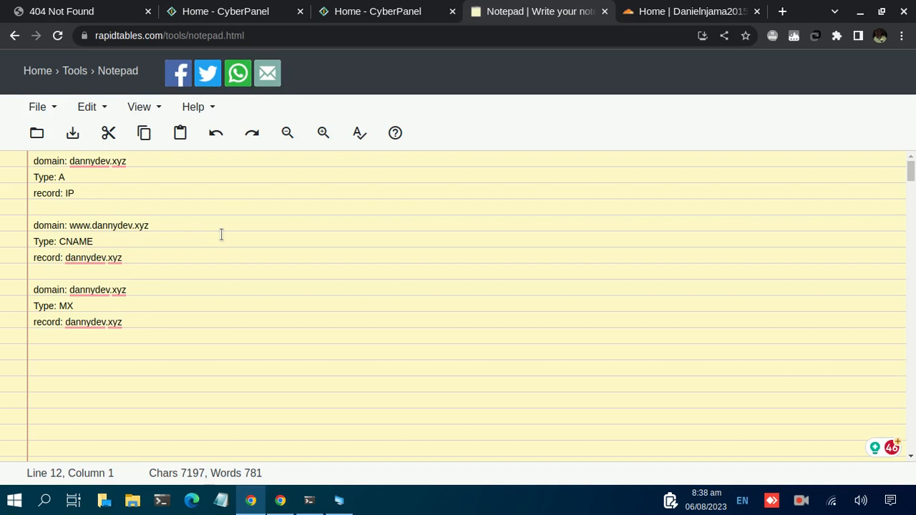
pyautogui.click(121, 258)
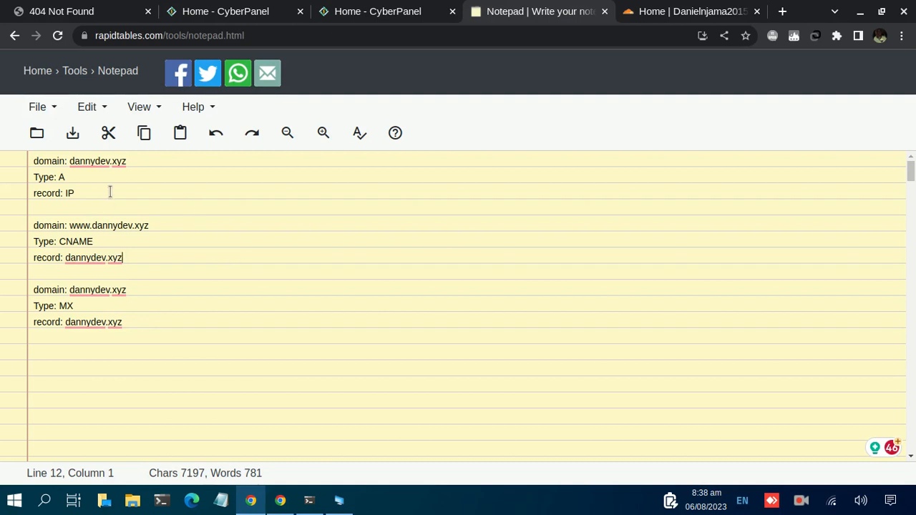
pyautogui.moveTo(226, 210)
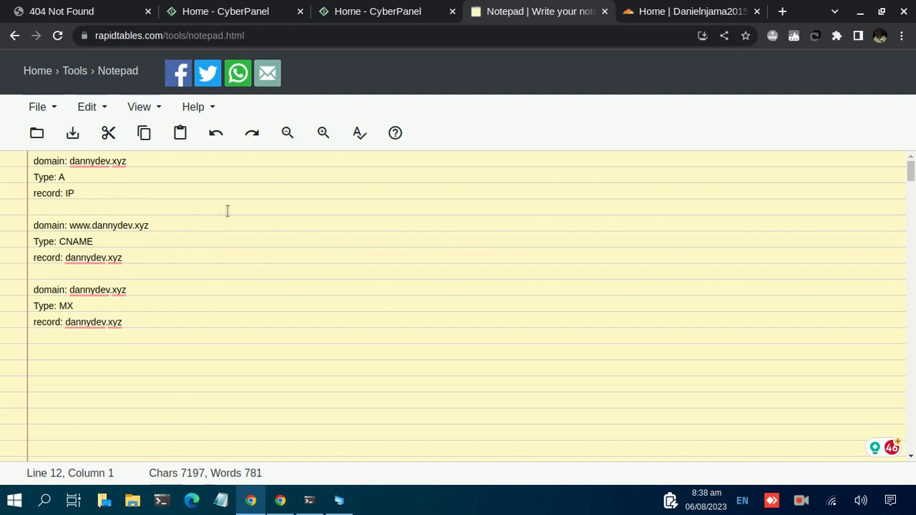
pyautogui.moveTo(129, 215)
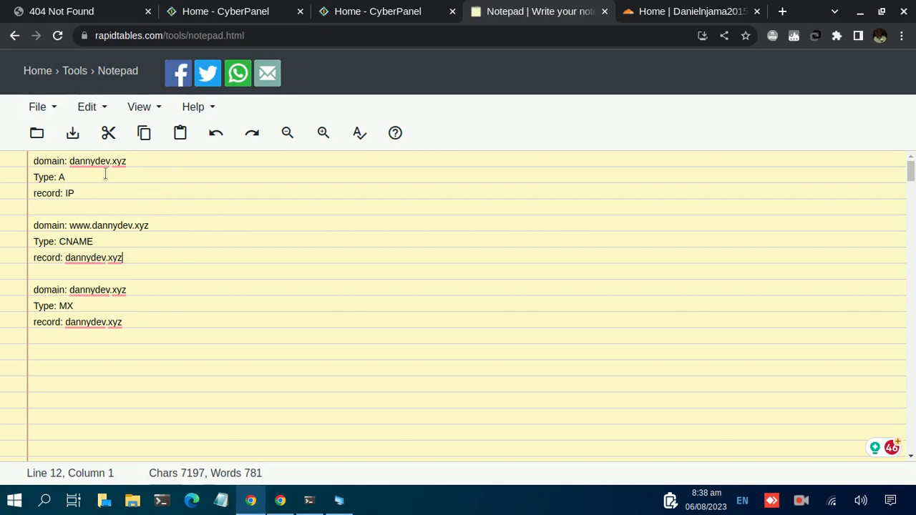
# - Add '@' after dannydev.xyz so the A record's domain line reads 'dannydev.xyz /@'
pyautogui.moveTo(33, 177); pyautogui.dragTo(73, 193)
pyautogui.write(' /')
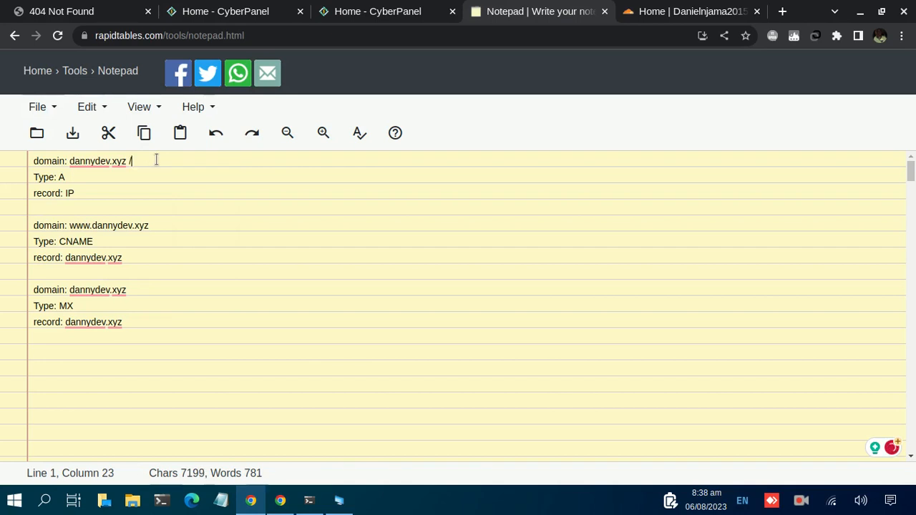
pyautogui.write('@')
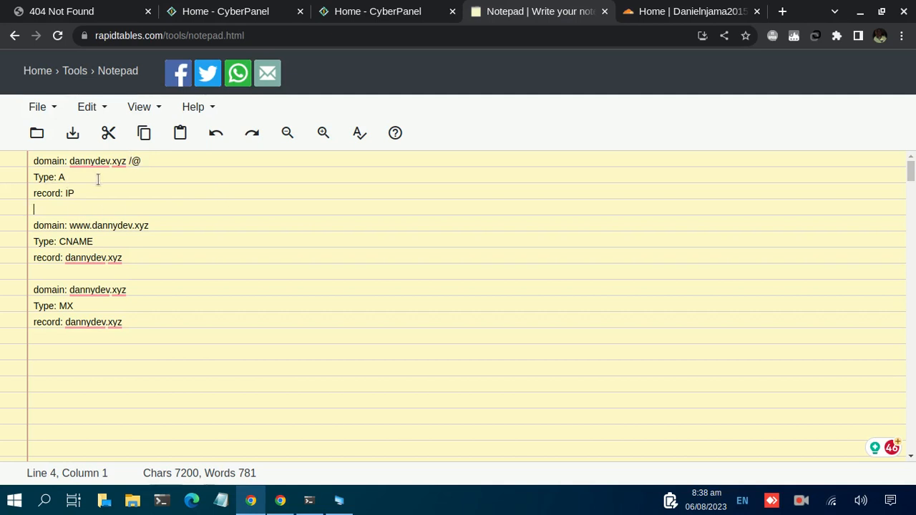
pyautogui.doubleClick(68, 193)
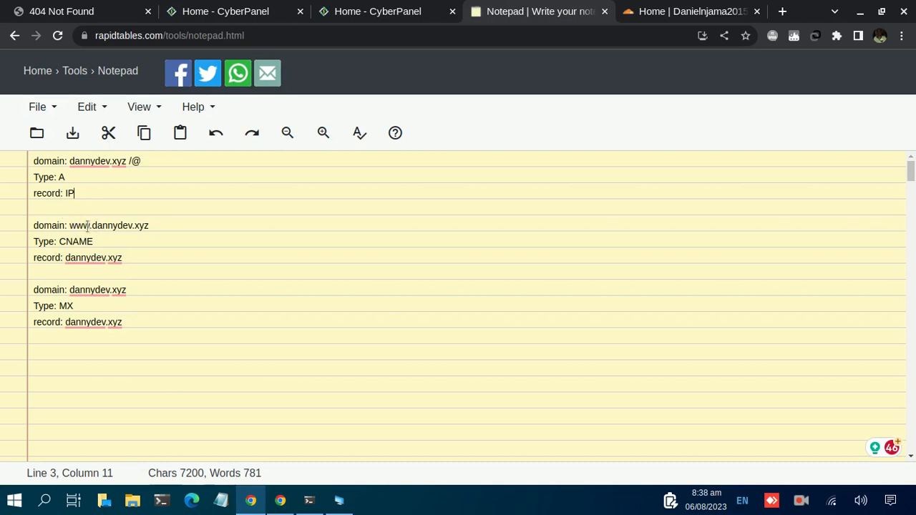
pyautogui.moveTo(163, 297)
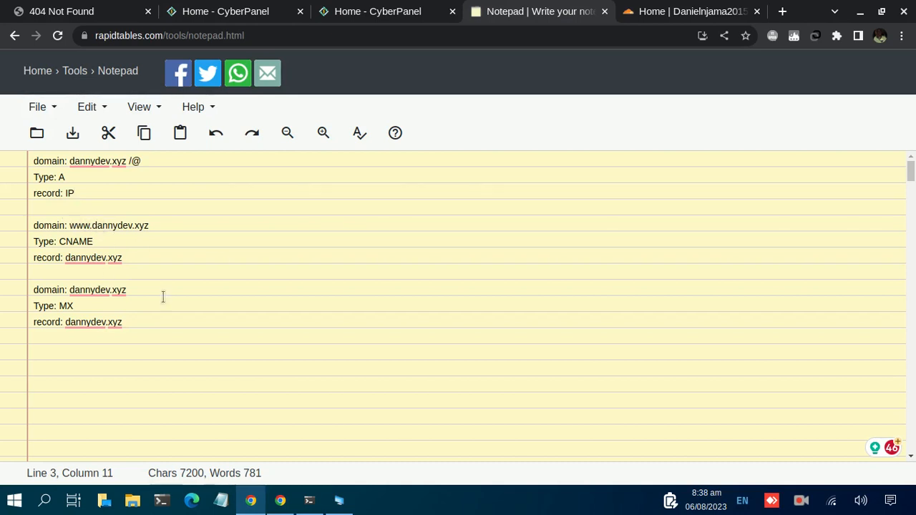
pyautogui.moveTo(139, 263)
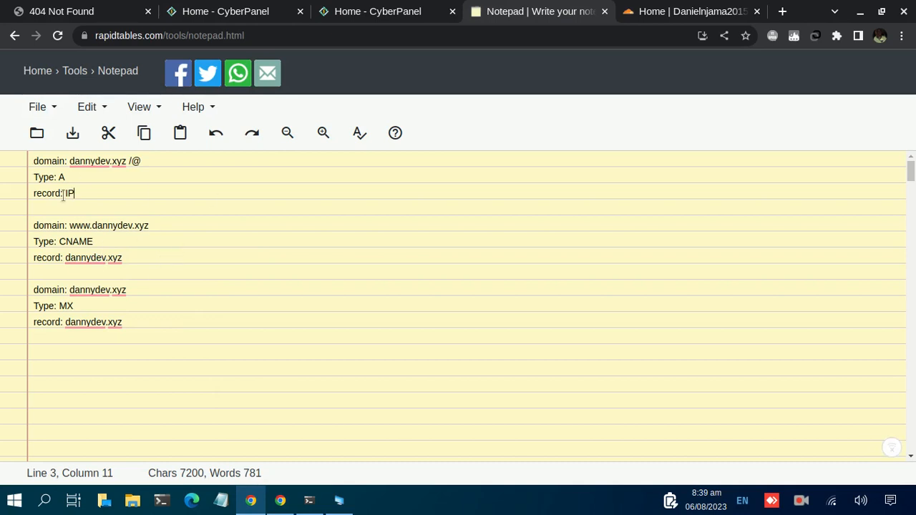
# - Copy the whole A record block to the clipboard
pyautogui.moveTo(34, 160); pyautogui.dragTo(74, 193)
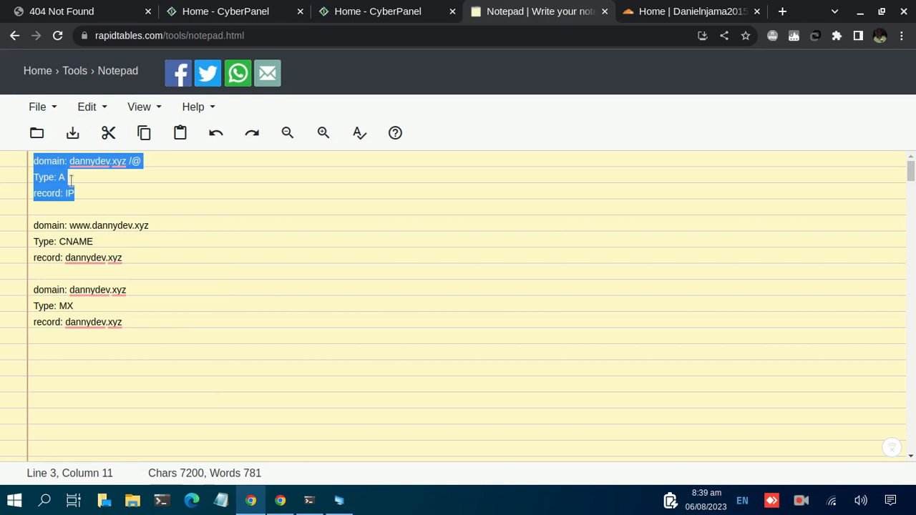
pyautogui.click(143, 133)
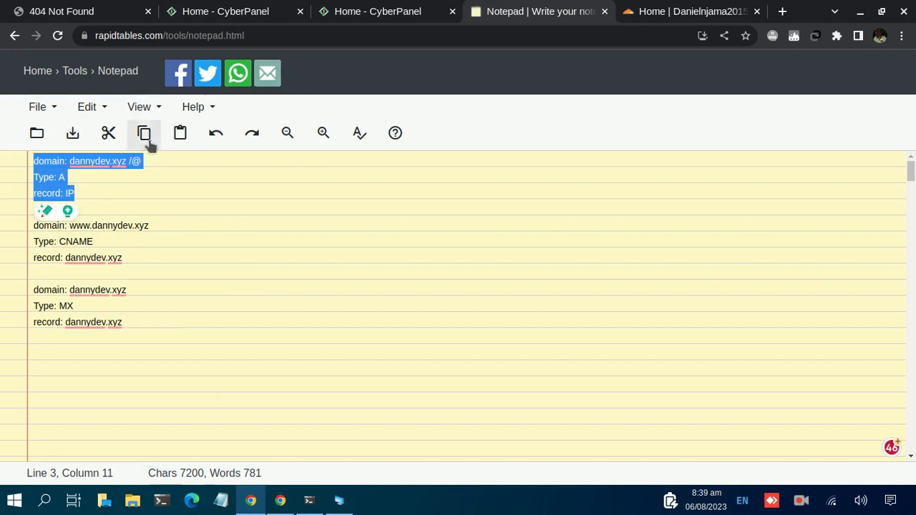
pyautogui.moveTo(175, 180)
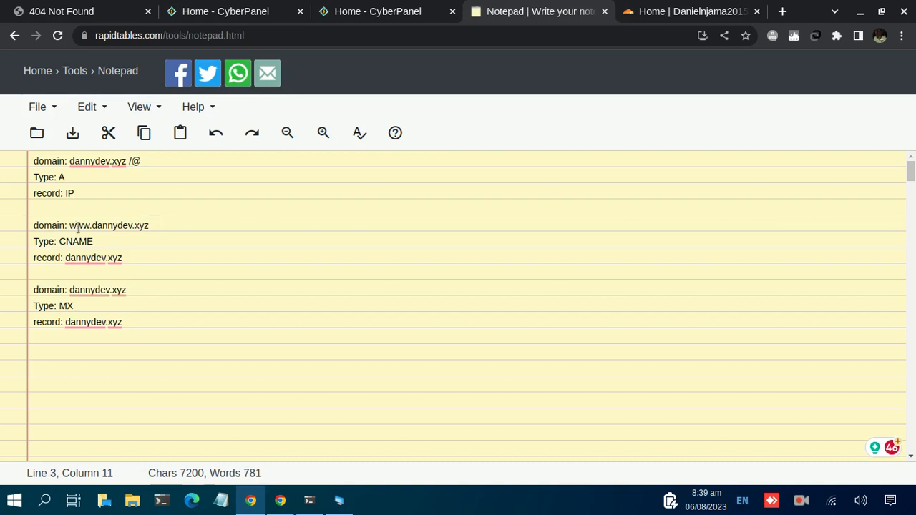
pyautogui.moveTo(172, 229)
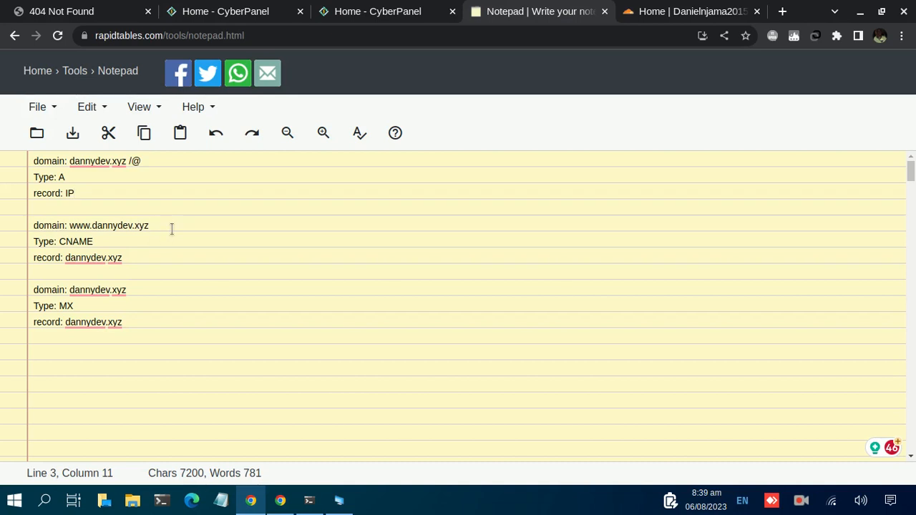
pyautogui.click(208, 236)
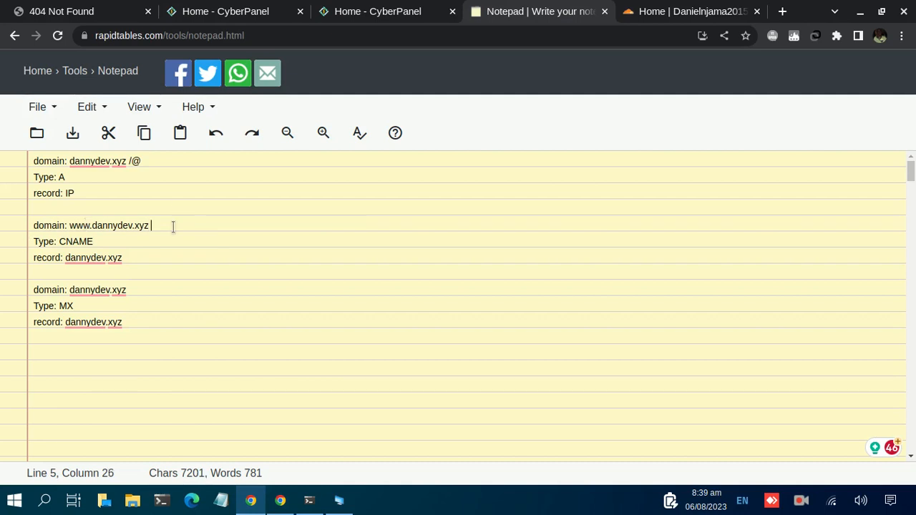
pyautogui.write('www')
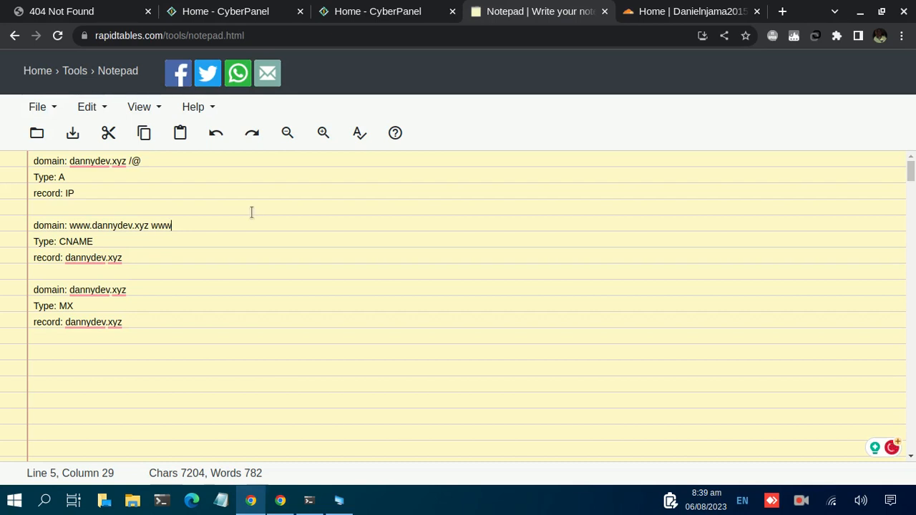
pyautogui.press('Backspace')
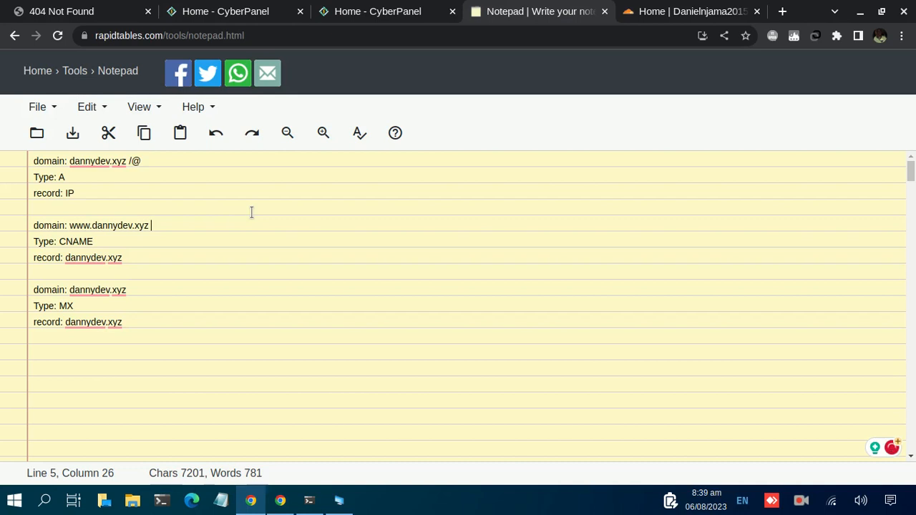
pyautogui.press('Backspace')
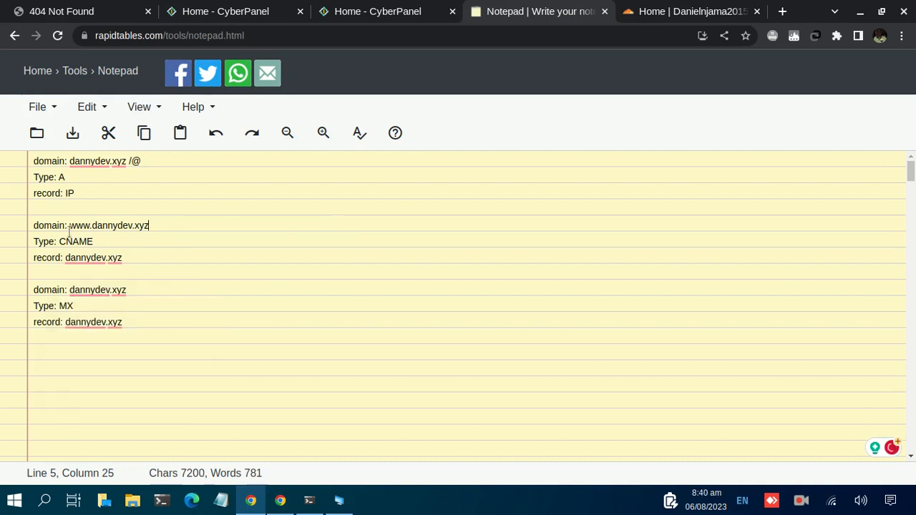
pyautogui.doubleClick(109, 226)
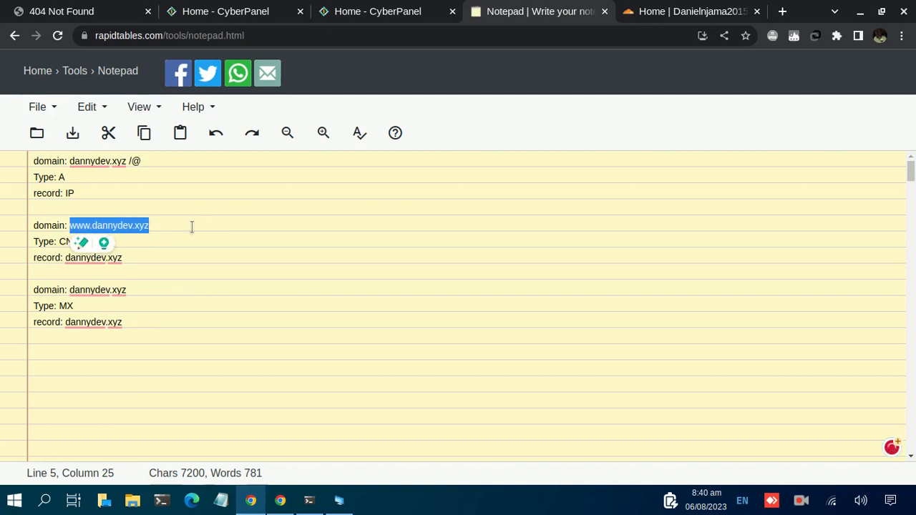
pyautogui.click(188, 226)
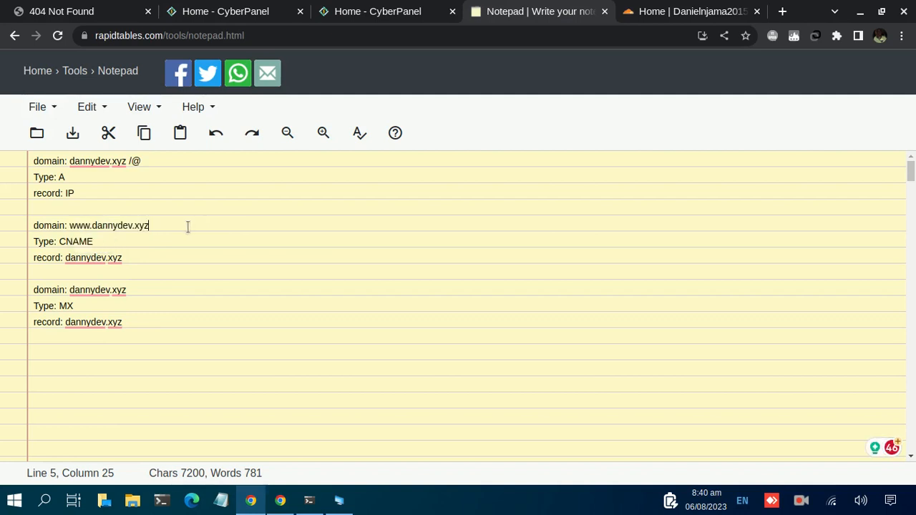
pyautogui.moveTo(131, 258)
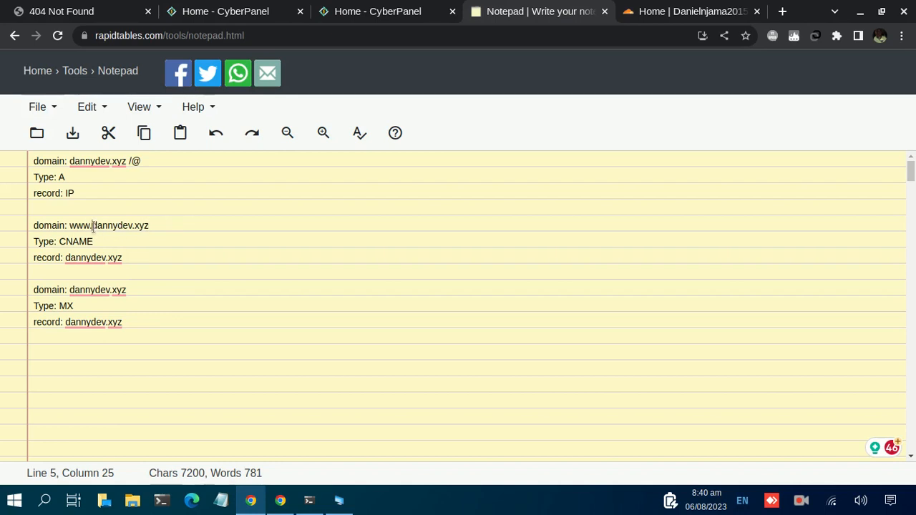
pyautogui.click(210, 303)
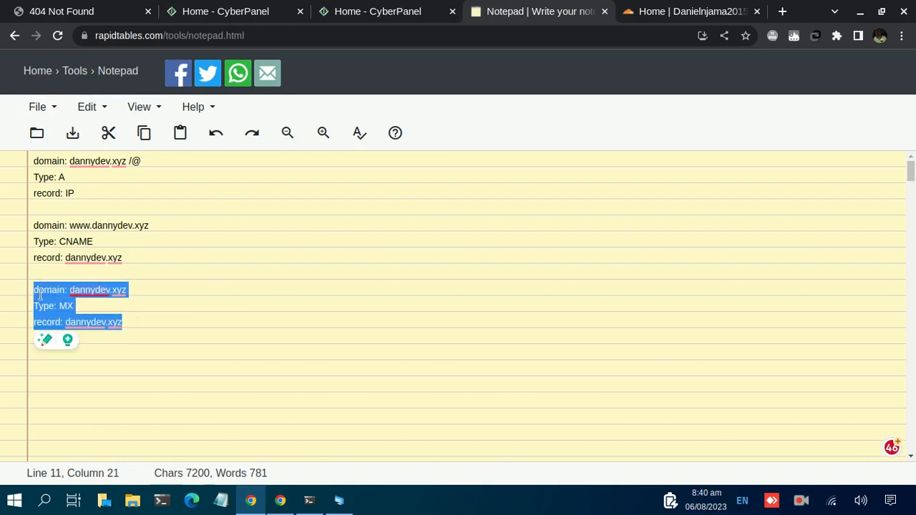
pyautogui.click(57, 289)
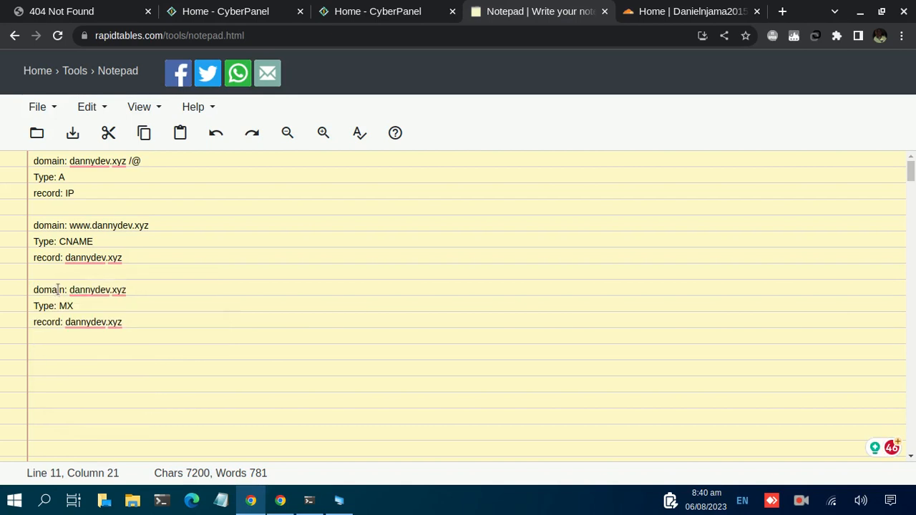
pyautogui.rightClick(97, 289)
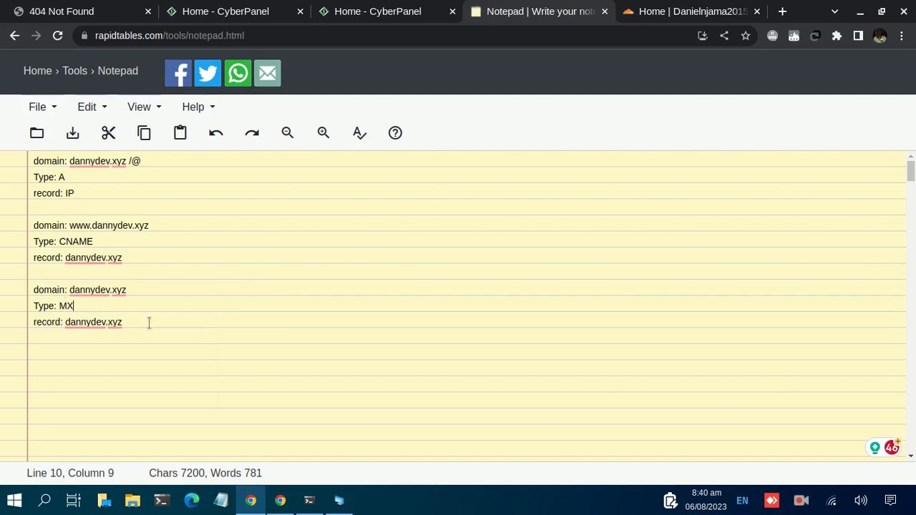
pyautogui.click(97, 161)
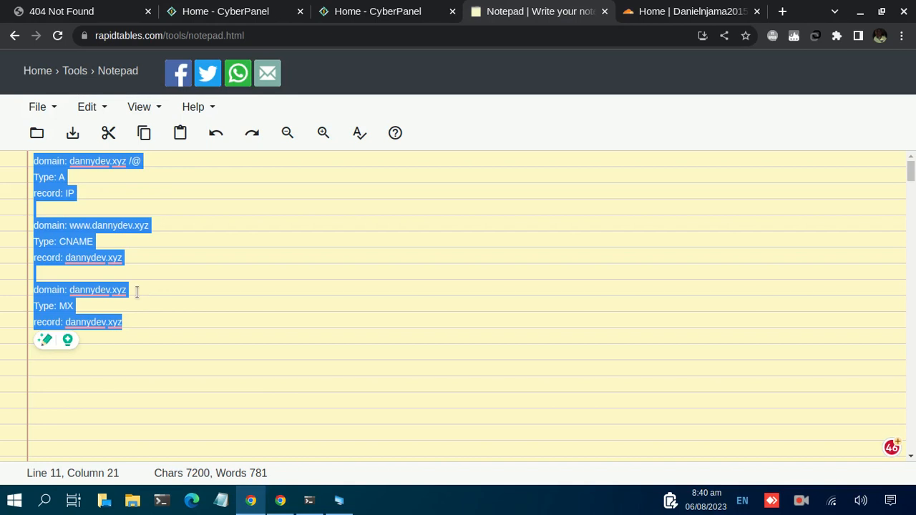
pyautogui.click(146, 322)
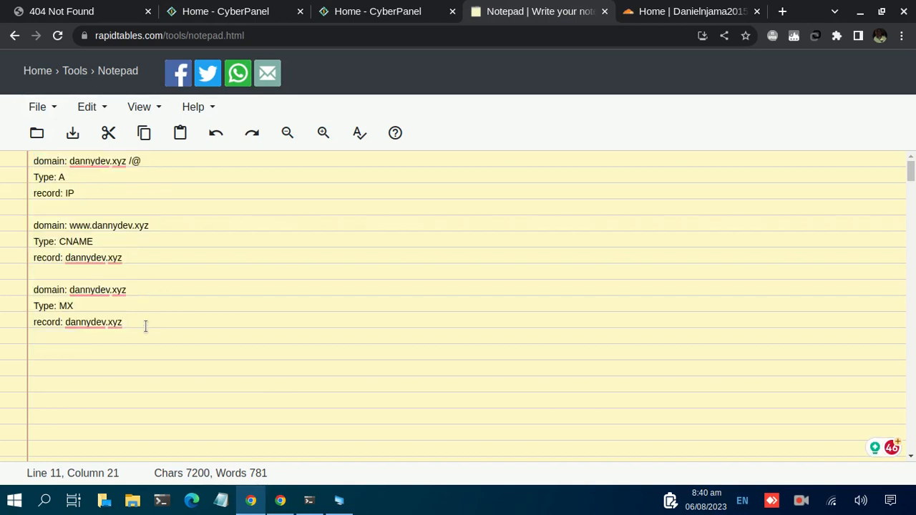
pyautogui.click(121, 322)
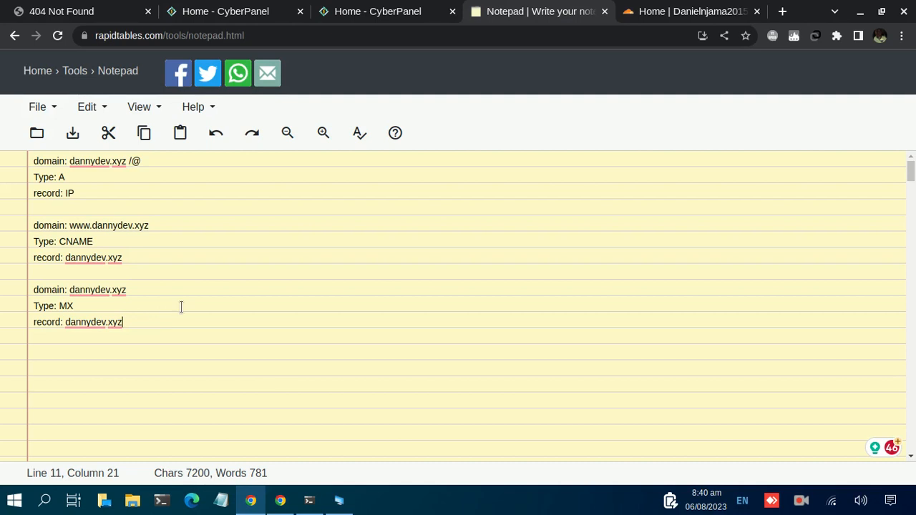
pyautogui.moveTo(215, 280)
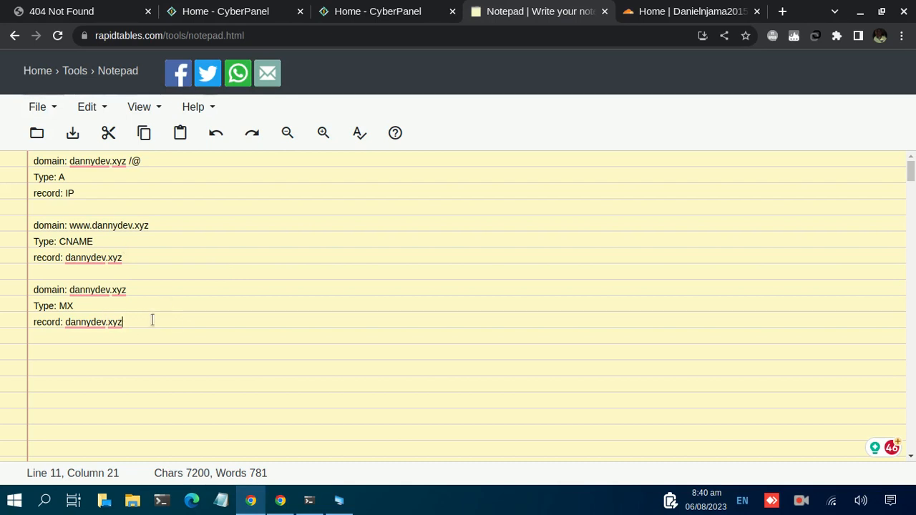
pyautogui.moveTo(35, 161); pyautogui.dragTo(83, 226)
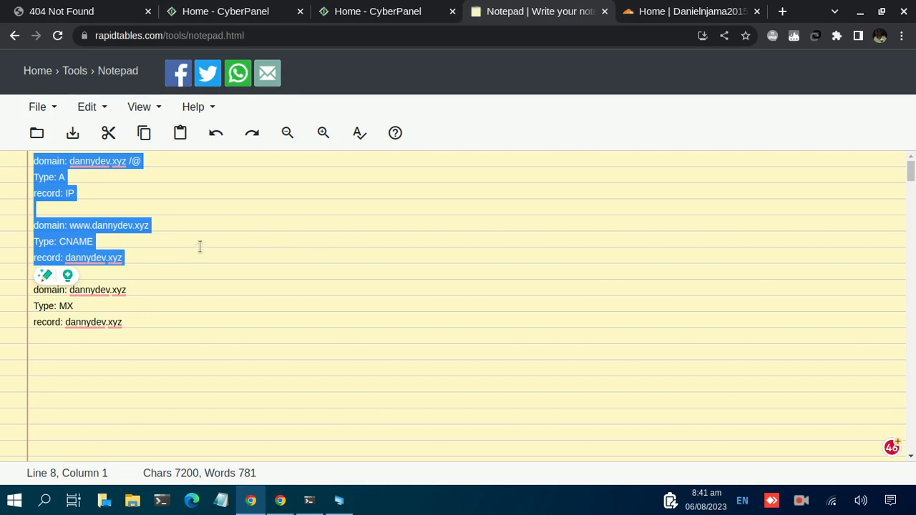
pyautogui.moveTo(192, 245)
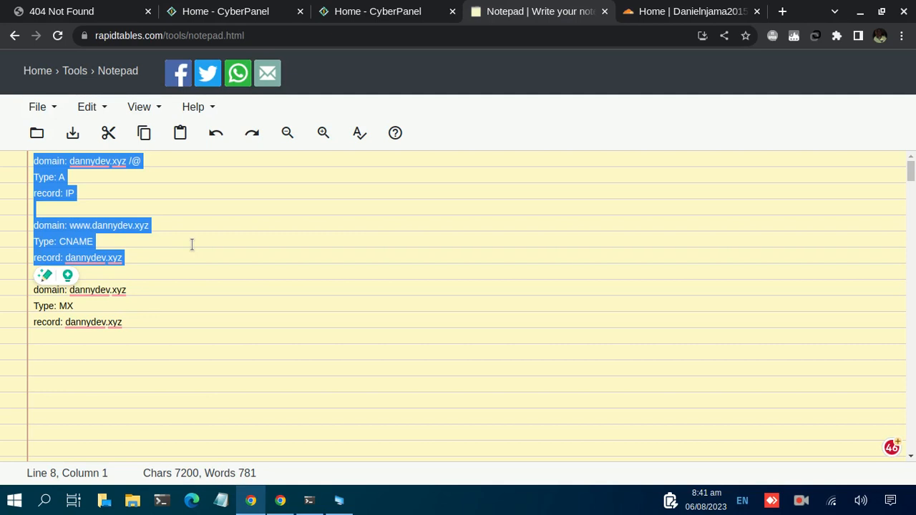
pyautogui.moveTo(329, 372)
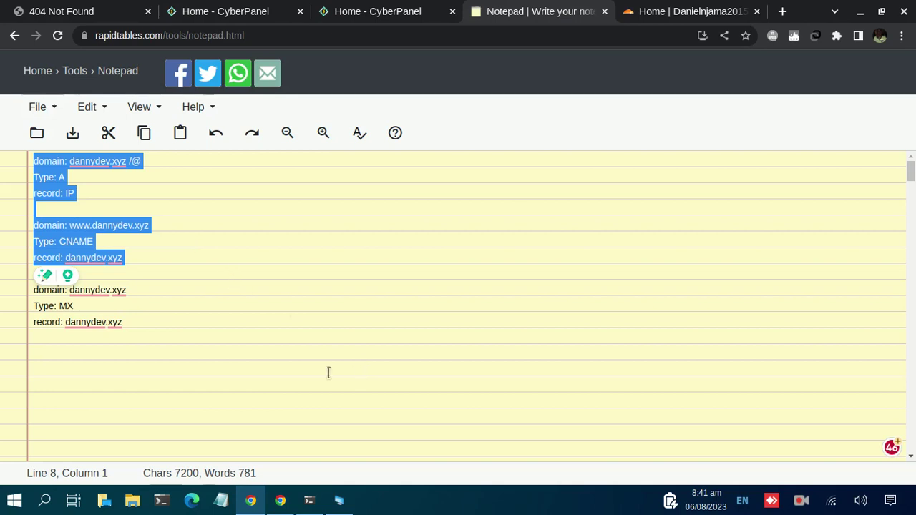
pyautogui.moveTo(810, 498)
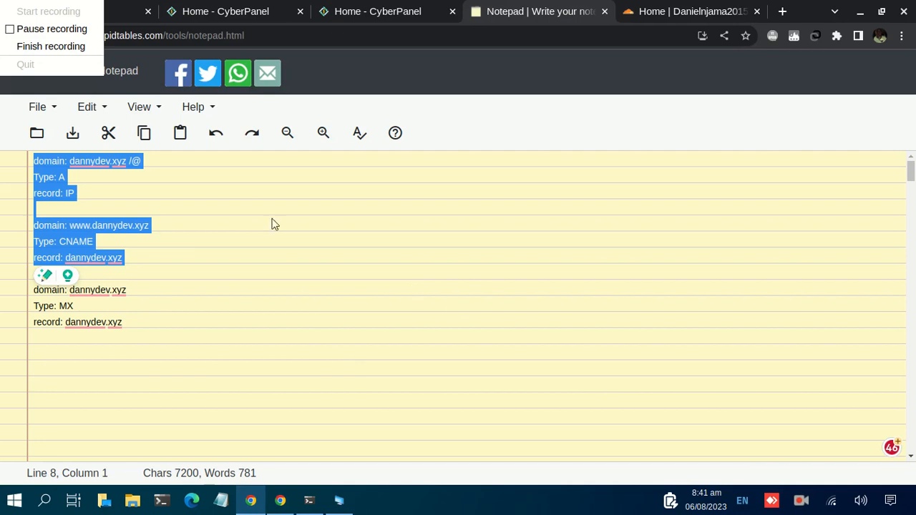
pyautogui.moveTo(84, 64)
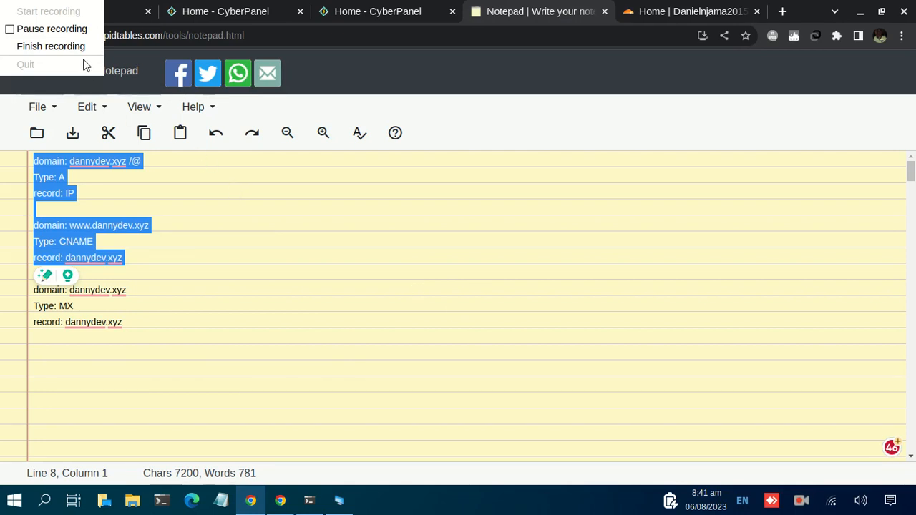